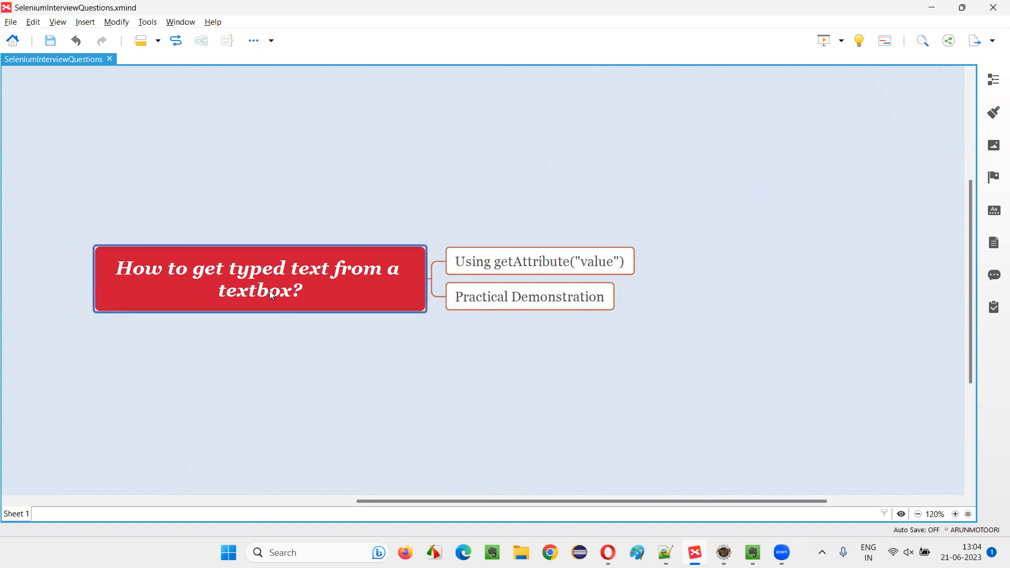
{"action": "mouse_move", "coordinate": [142, 293]}
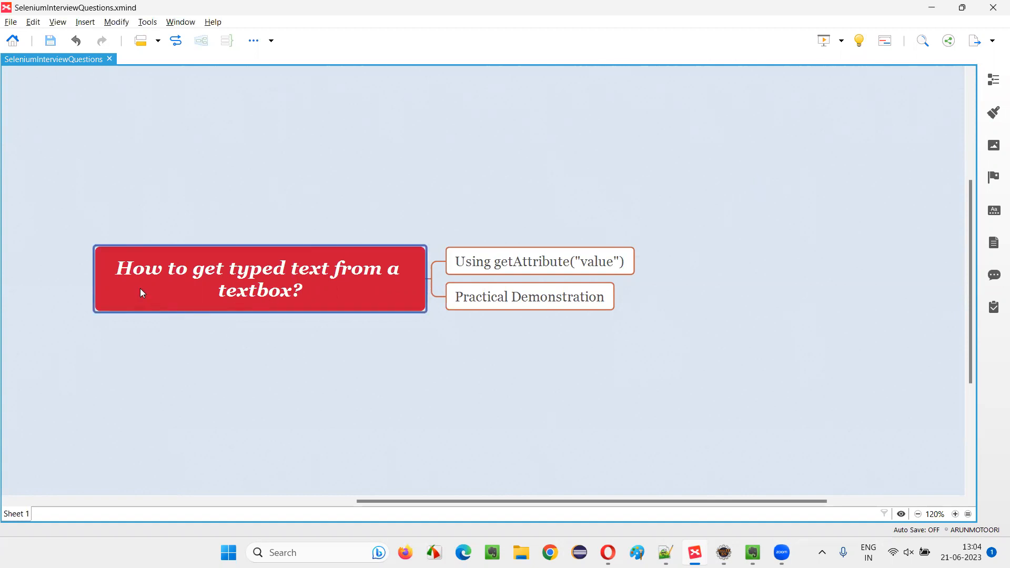
{"action": "mouse_move", "coordinate": [333, 281]}
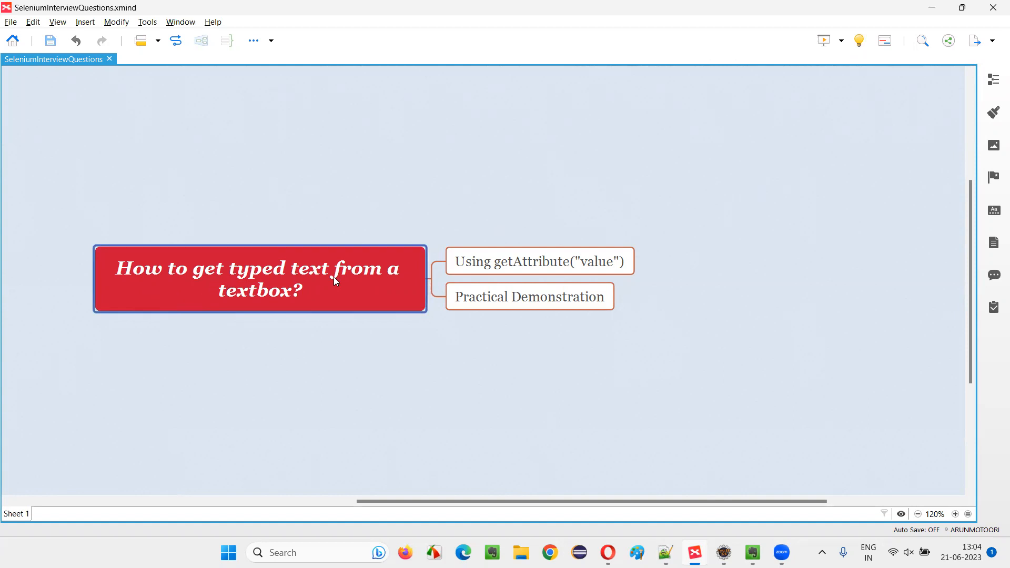
{"action": "mouse_move", "coordinate": [295, 313]}
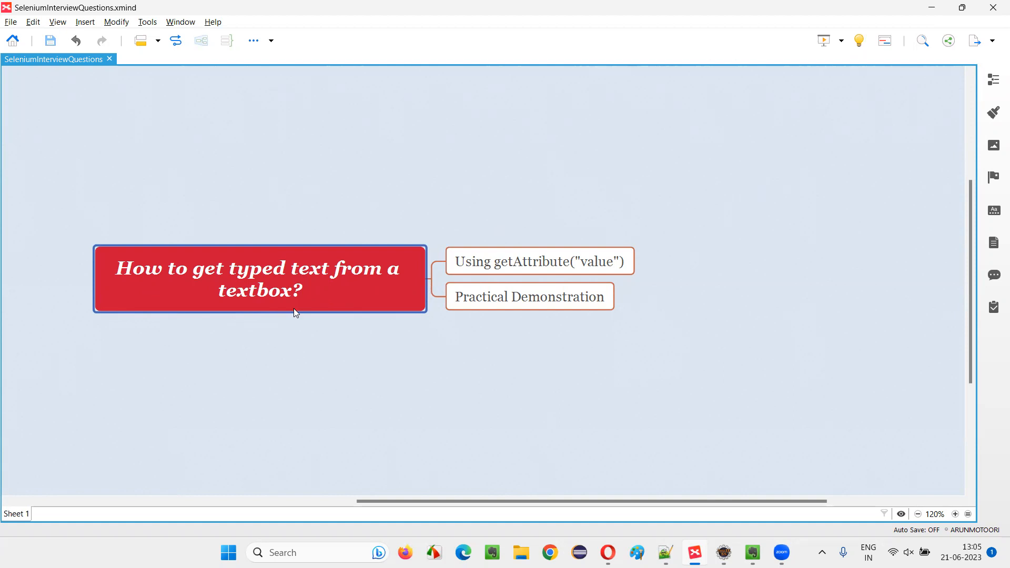
{"action": "mouse_move", "coordinate": [412, 286]}
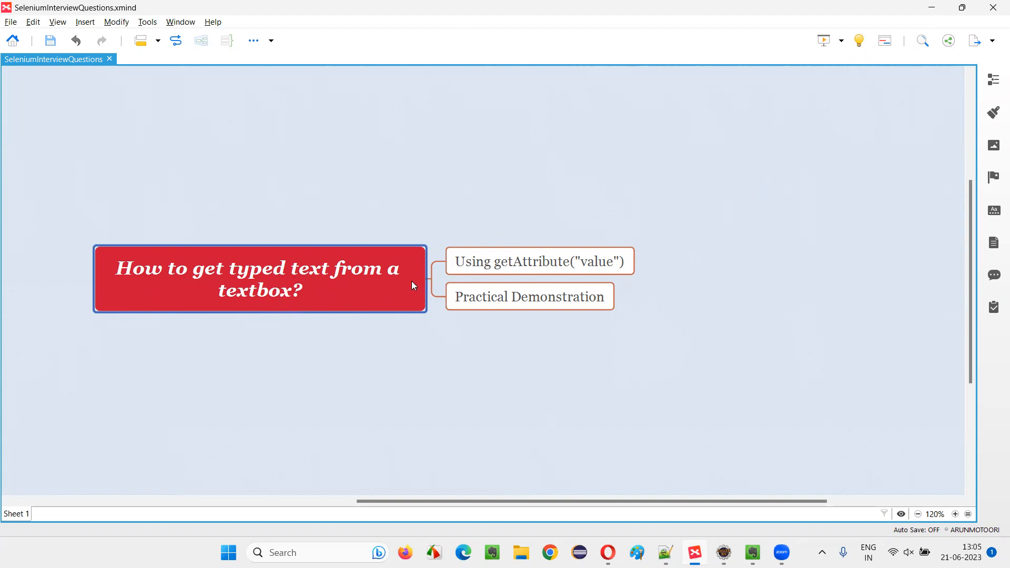
{"action": "mouse_move", "coordinate": [261, 301]}
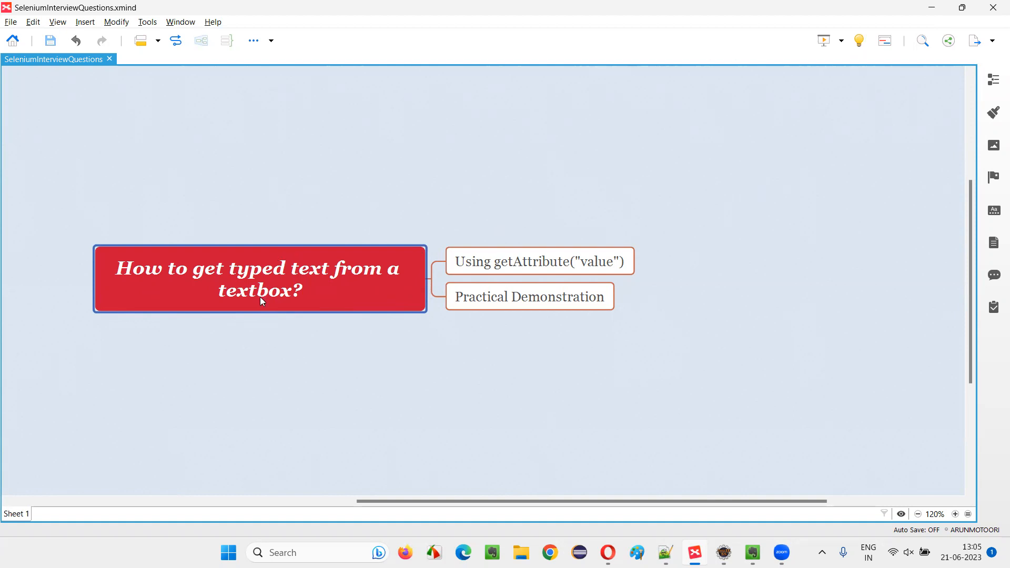
Pick the getAttribute("value") topic and try typing 'Arun' into the omayo blog search box
{"action": "left_click", "coordinate": [539, 260]}
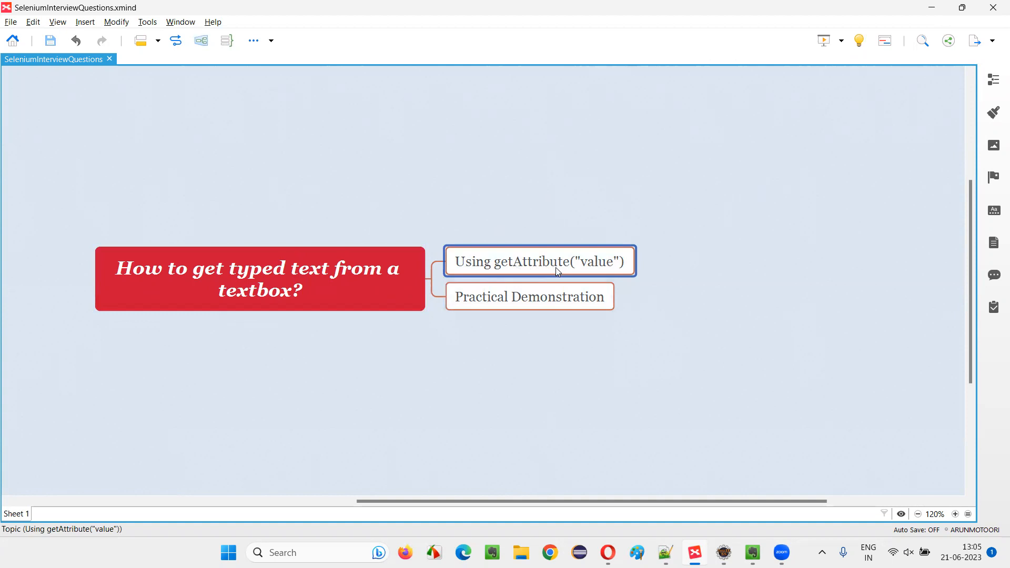
{"action": "mouse_move", "coordinate": [620, 275]}
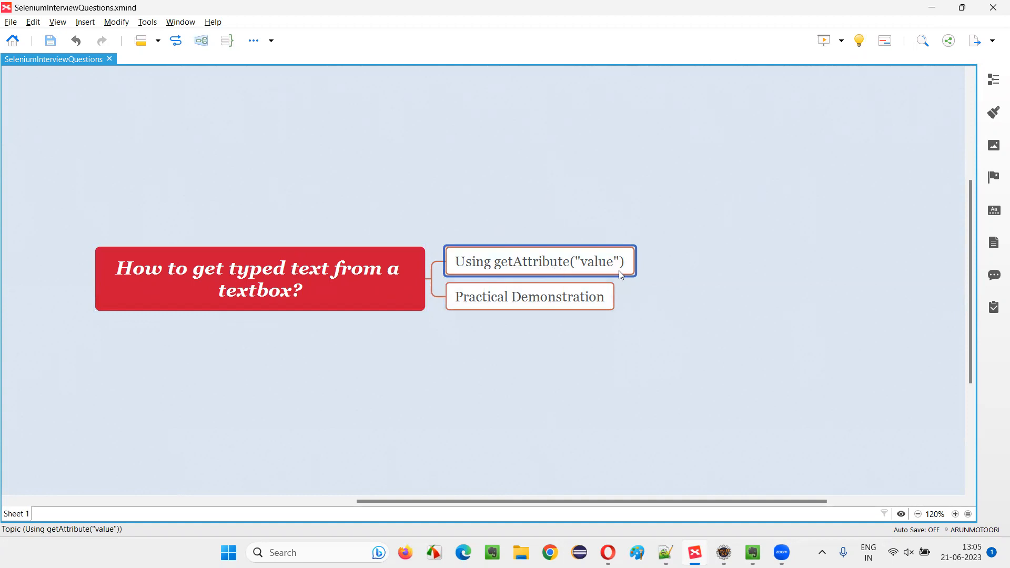
{"action": "mouse_move", "coordinate": [600, 270]}
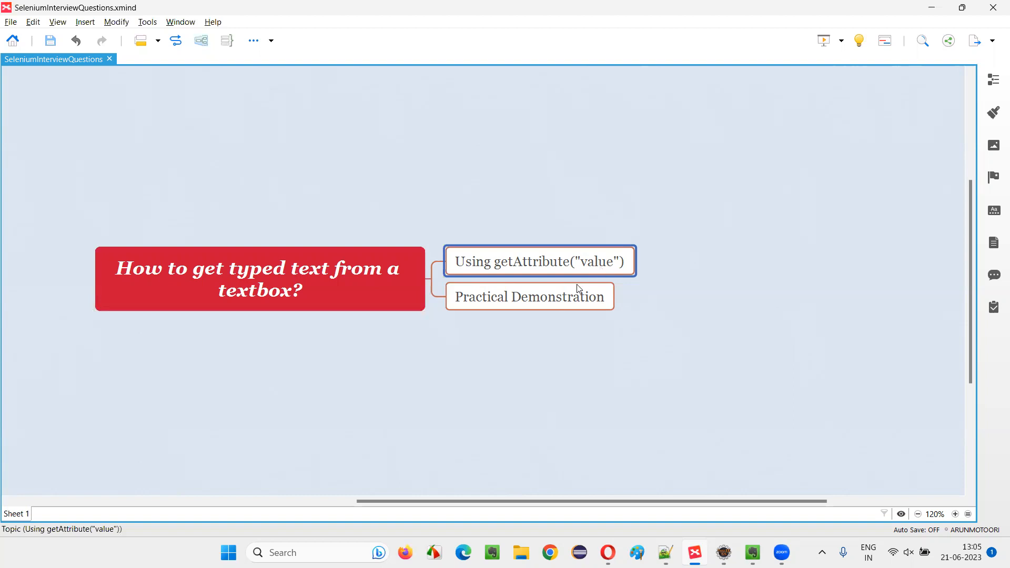
{"action": "left_click", "coordinate": [528, 296]}
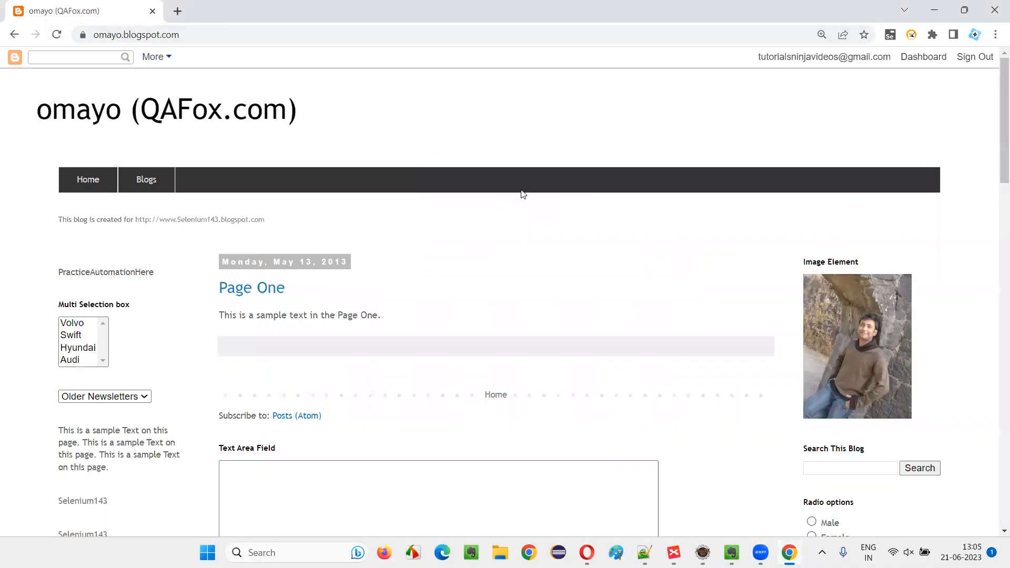
{"action": "scroll", "scroll_direction": "down", "scroll_amount": 3}
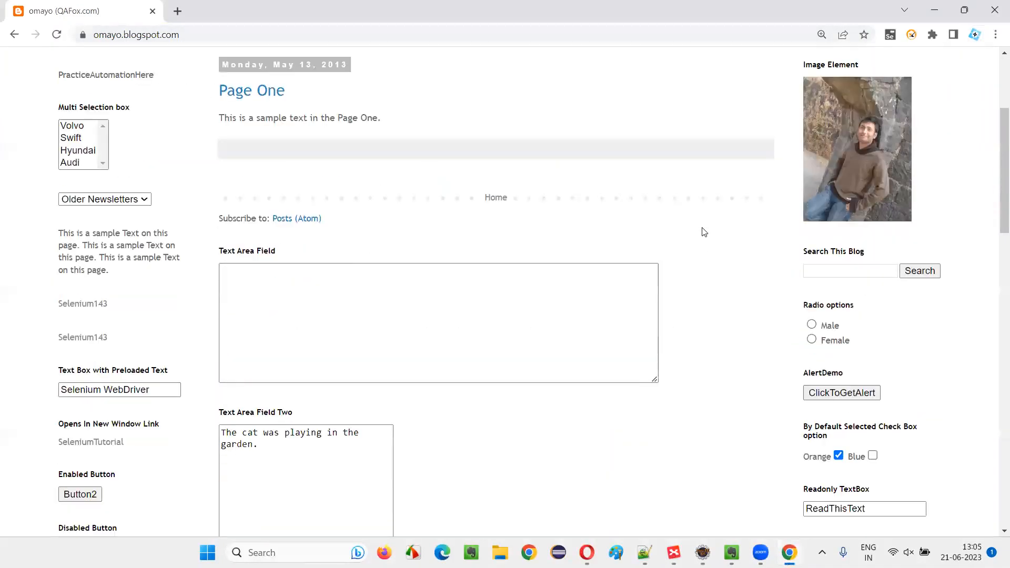
{"action": "left_click", "coordinate": [849, 270]}
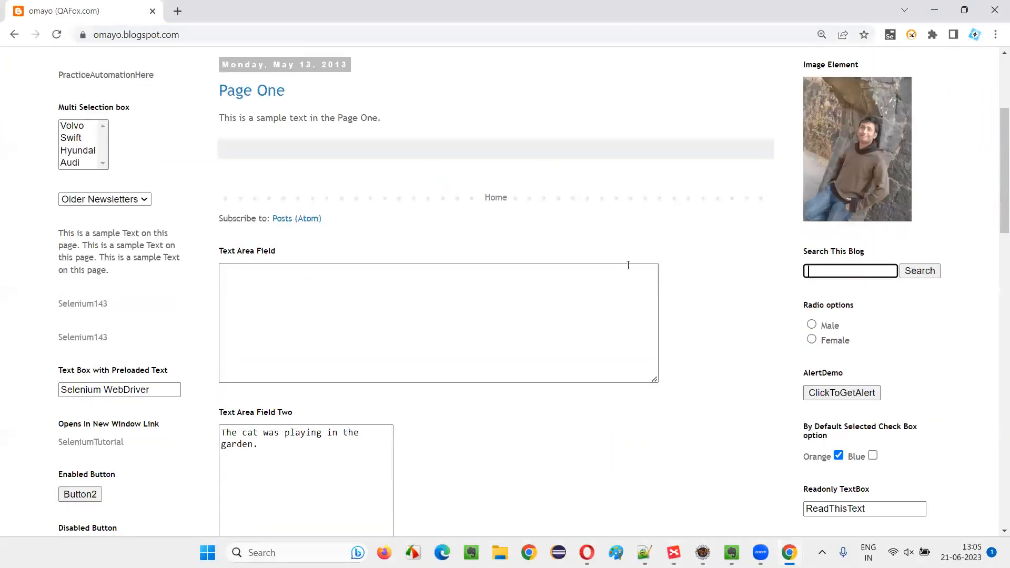
{"action": "left_click", "coordinate": [849, 269]}
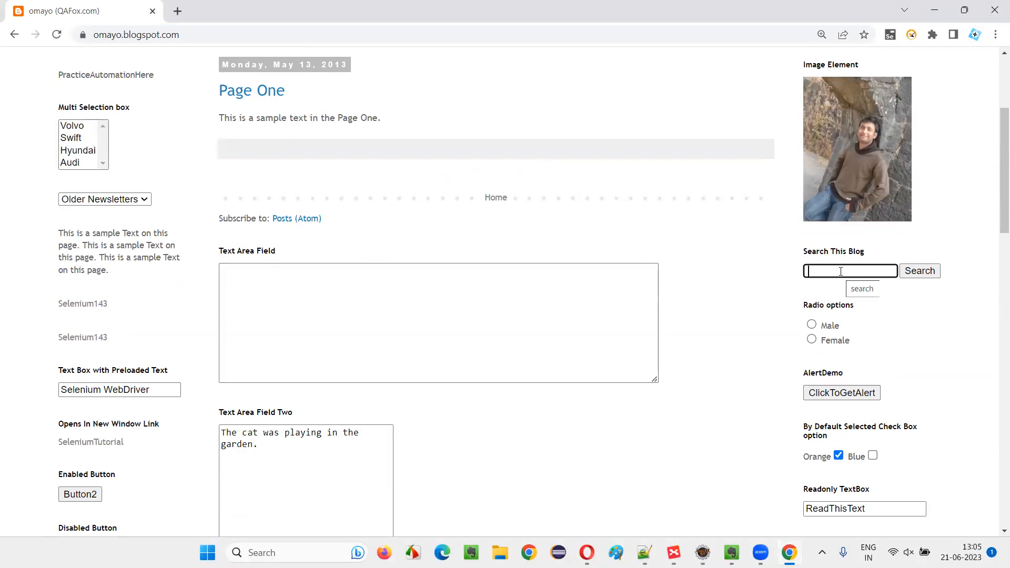
{"action": "type", "text": "Arun"}
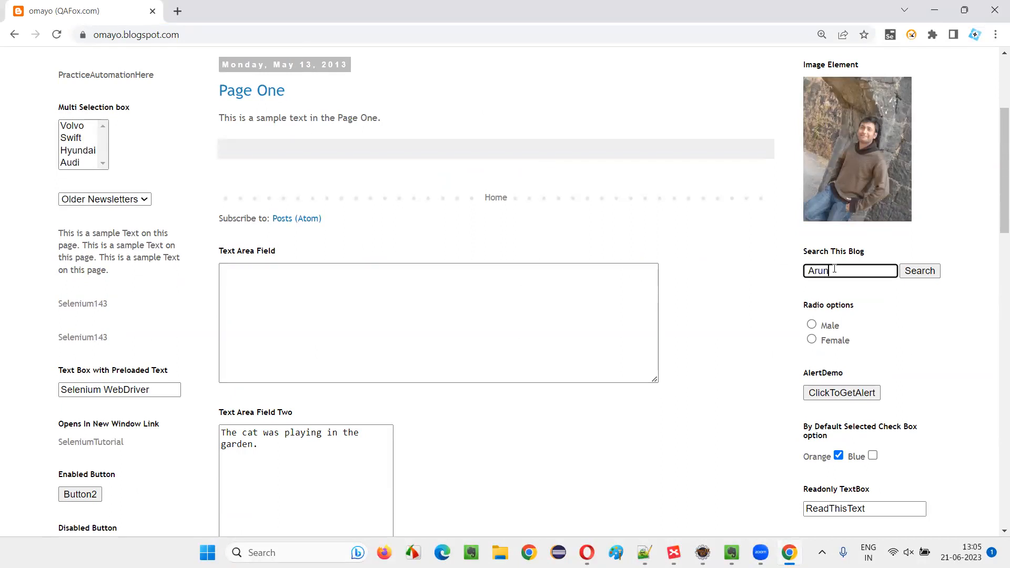
{"action": "mouse_move", "coordinate": [567, 253]}
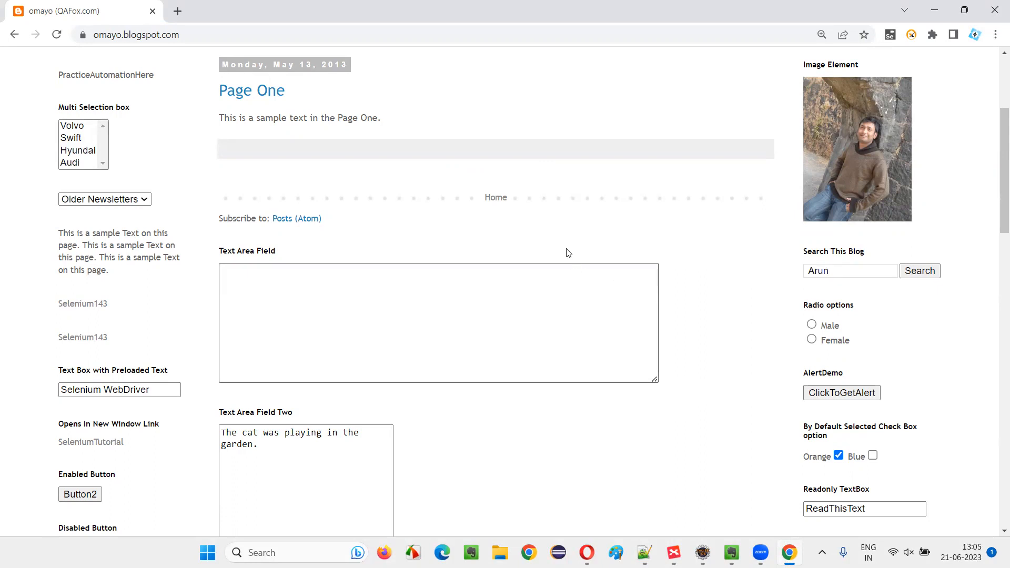
{"action": "double_click", "coordinate": [818, 271]}
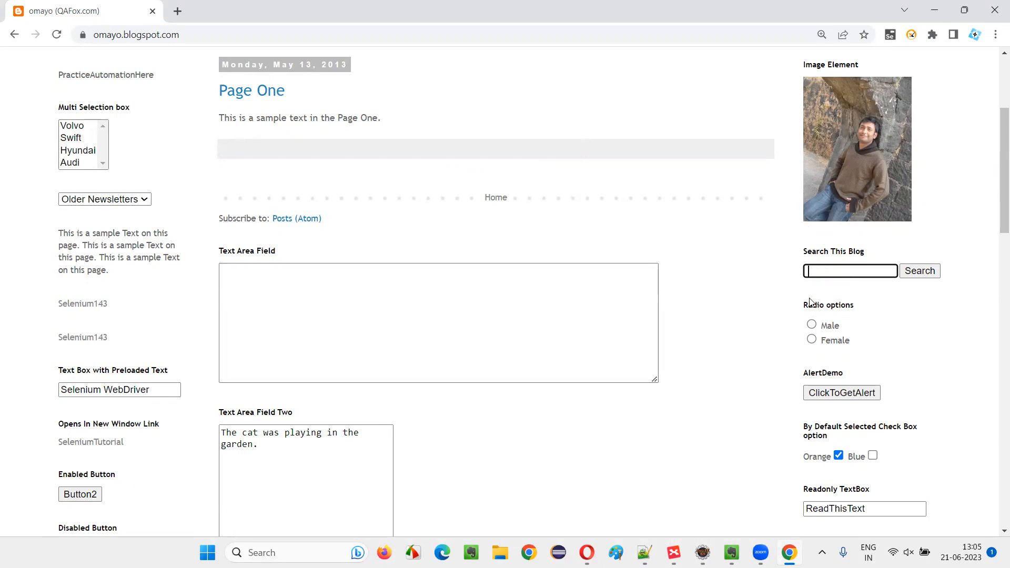
{"action": "left_click", "coordinate": [135, 35]}
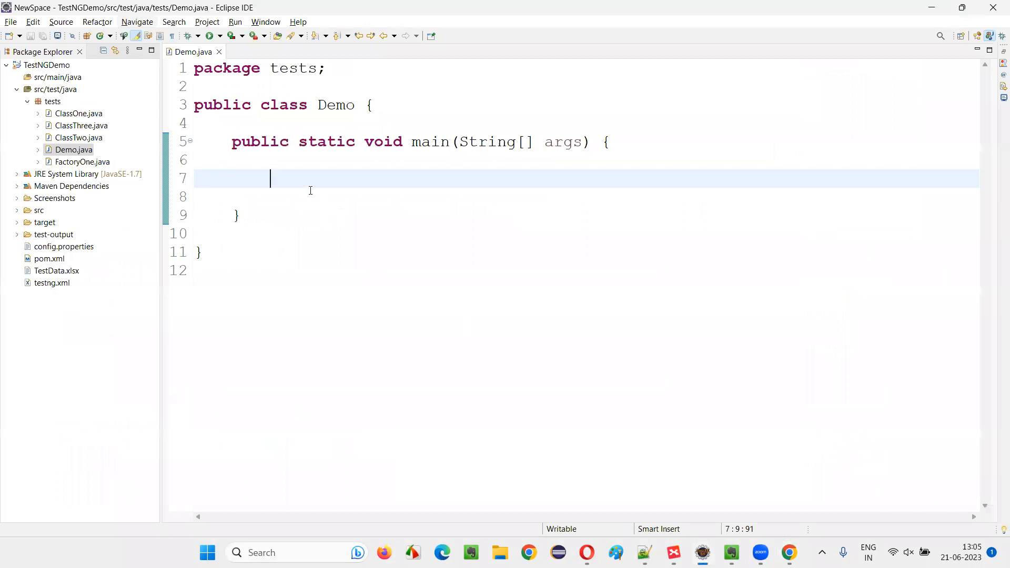
Create a ChromeDriver as WebDriver driver, importing WebDriver and ChromeDriver
{"action": "type", "text": "WebDriver drive"}
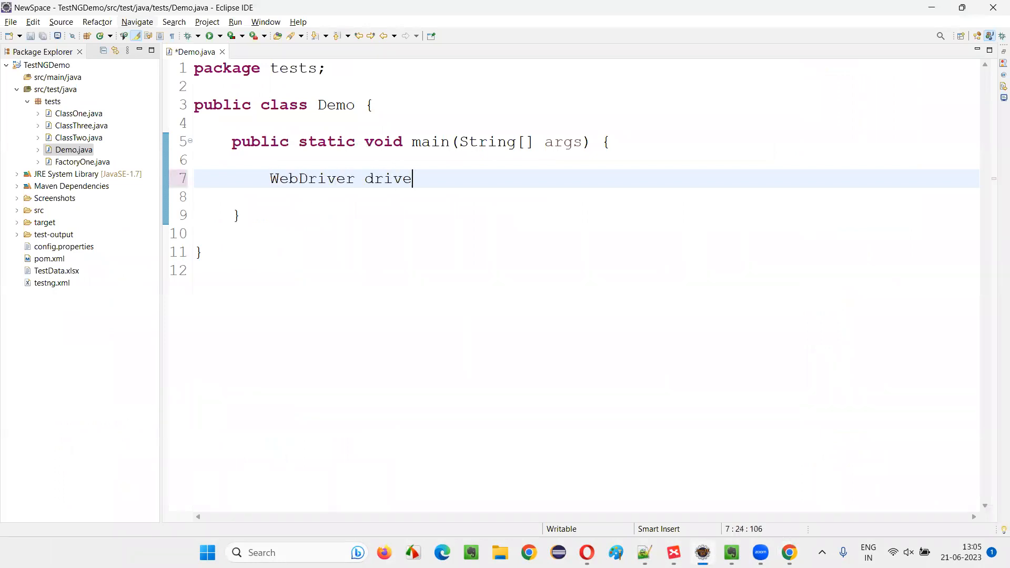
{"action": "type", "text": "r = new Chrome"}
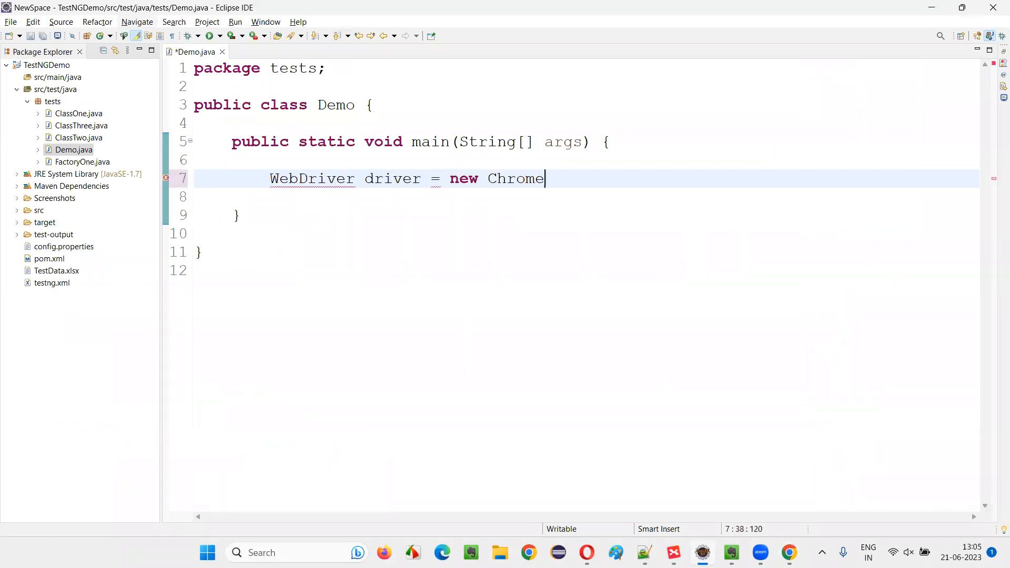
{"action": "type", "text": "Driver();"}
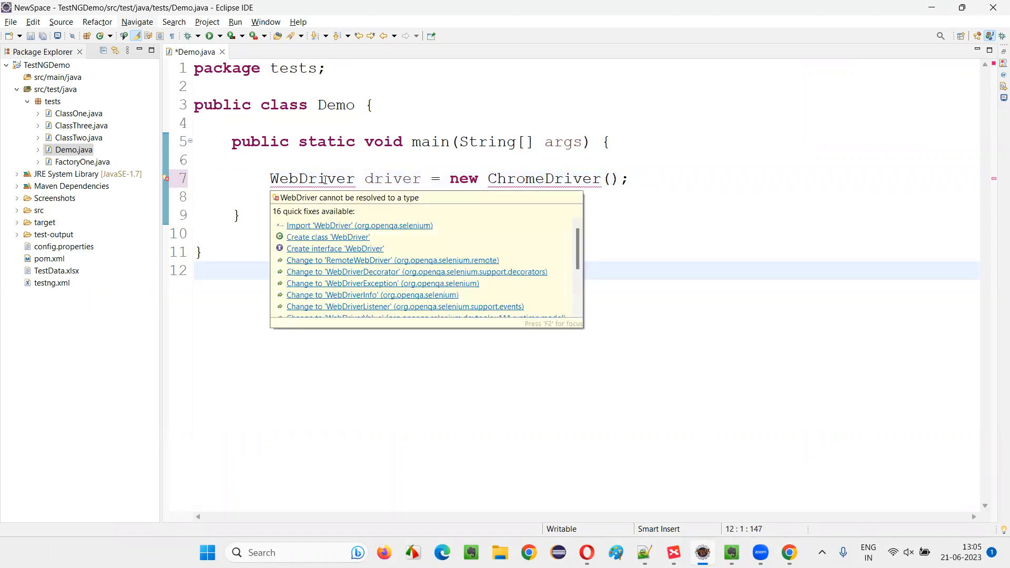
{"action": "left_click", "coordinate": [358, 226]}
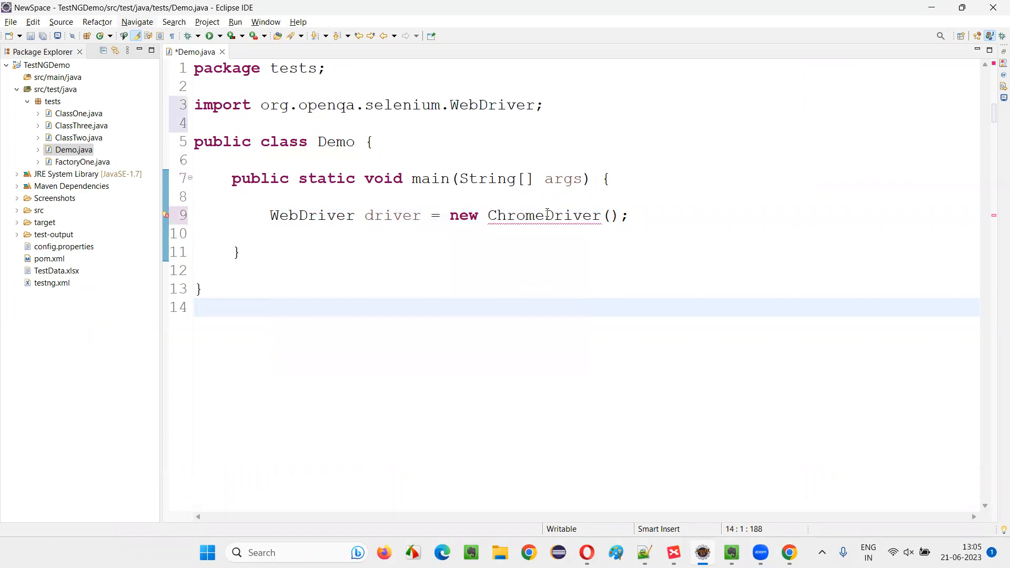
{"action": "key", "text": "ctrl+shift+o"}
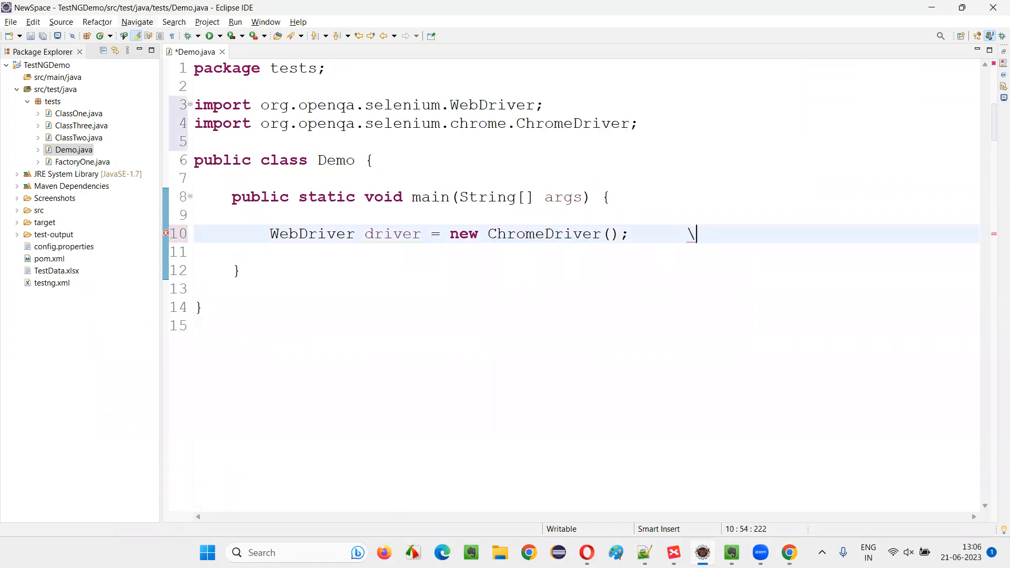
{"action": "type", "text": "driver.manage().window().maximize();"}
{"action": "type", "text": "driver.get(null);"}
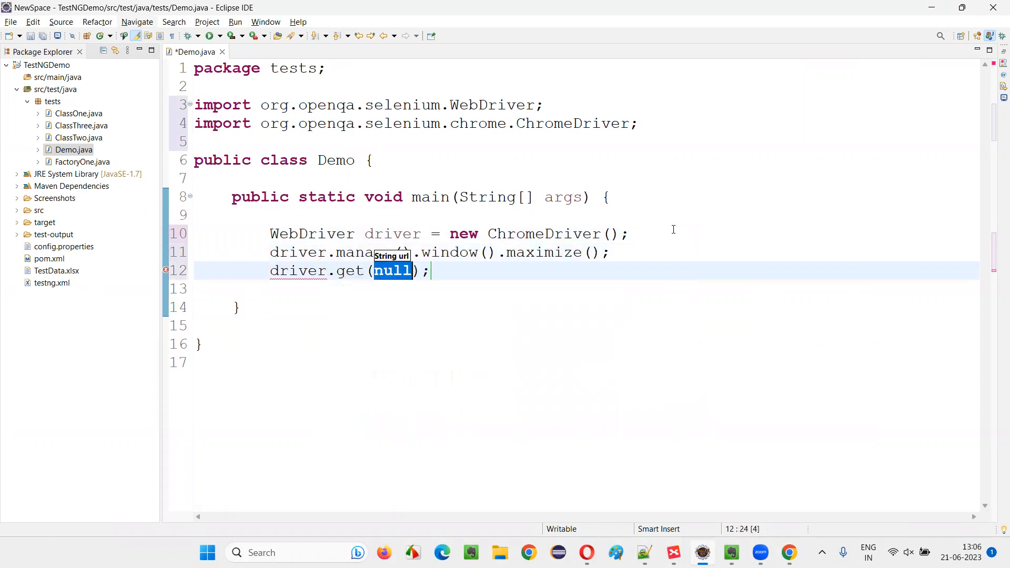
{"action": "left_click", "coordinate": [789, 552]}
{"action": "type", "text": "\""}
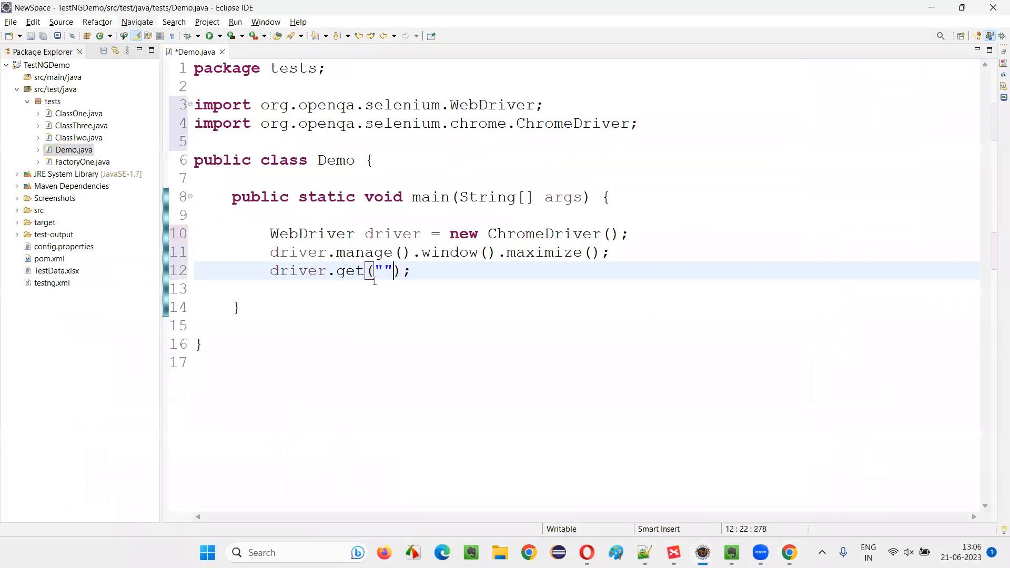
{"action": "type", "text": "https://omayo.blogspot.com/"}
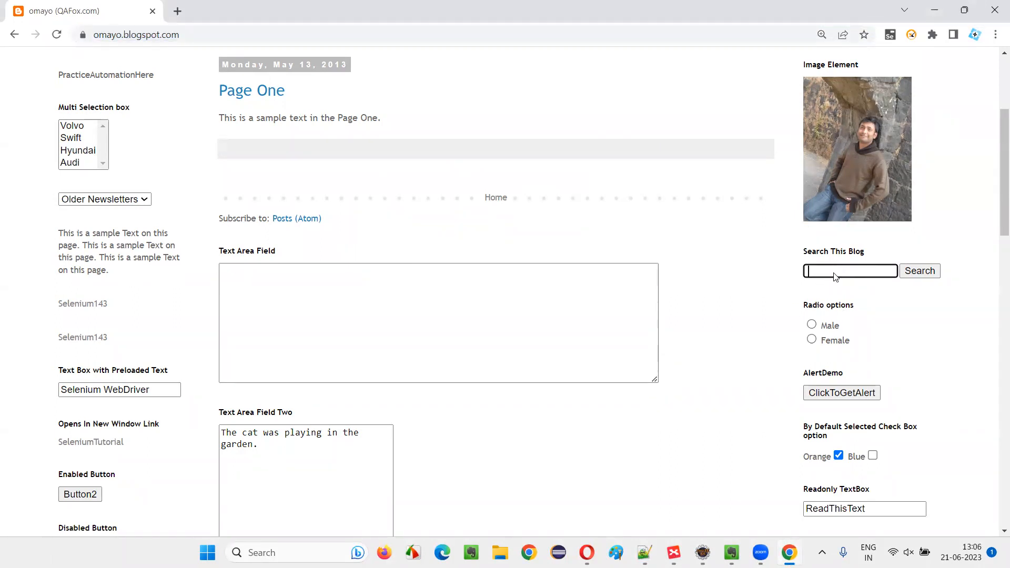
{"action": "right_click", "coordinate": [849, 271]}
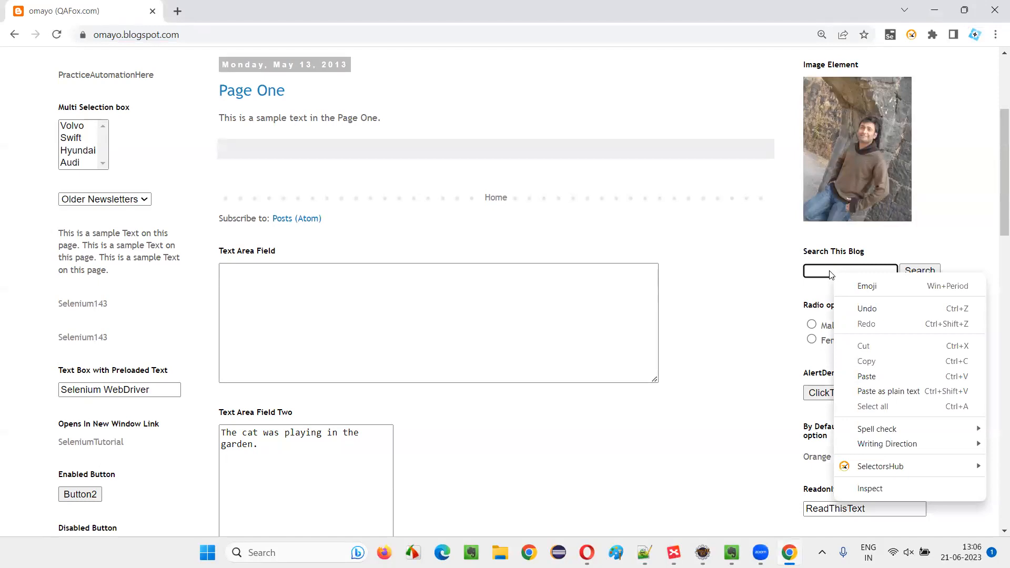
{"action": "left_click", "coordinate": [849, 270]}
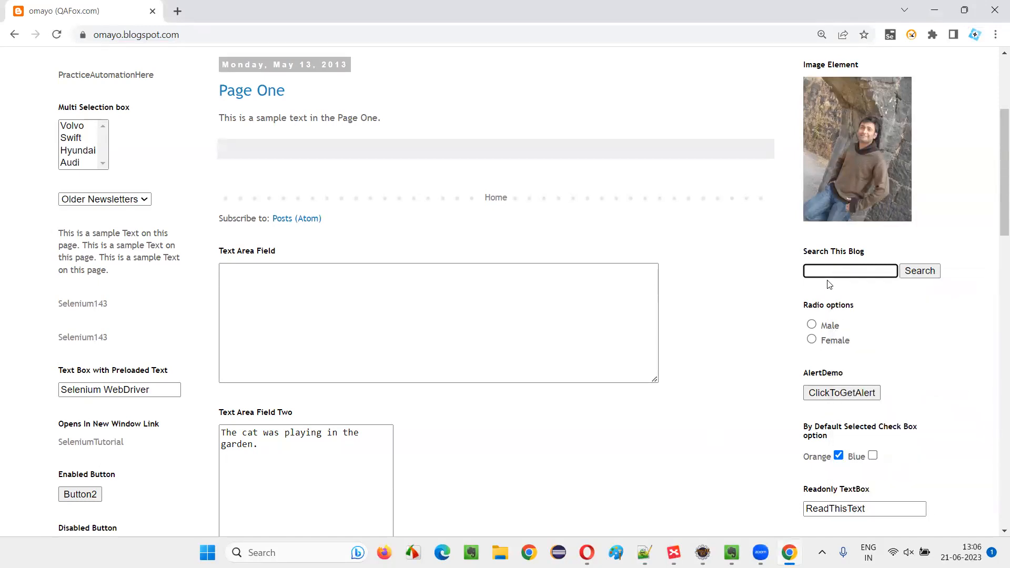
{"action": "key", "text": "F12"}
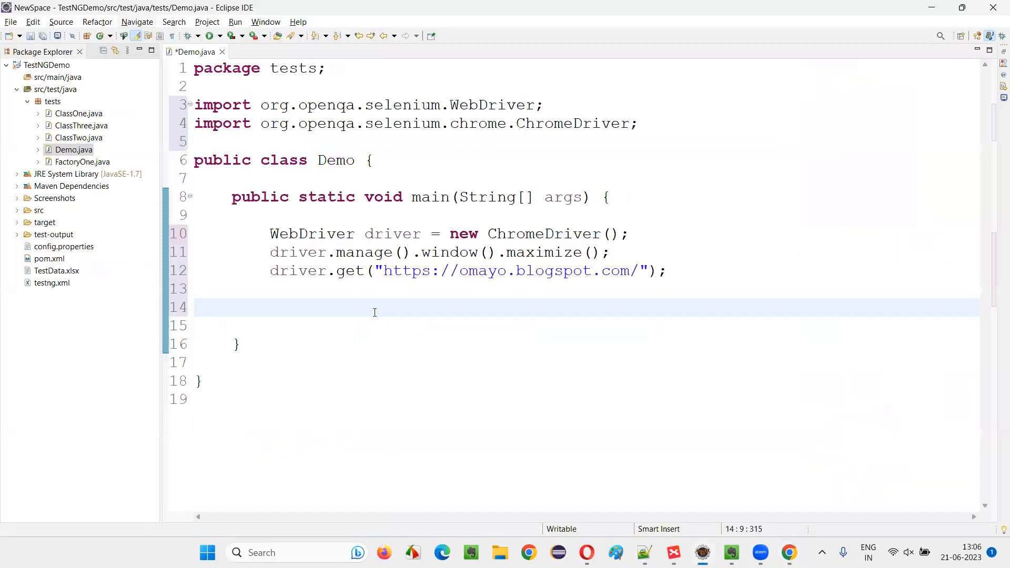
Store driver.findElement(By.name("q")) in a new WebElement local variable textBoxField
{"action": "type", "text": "driver.fo"}
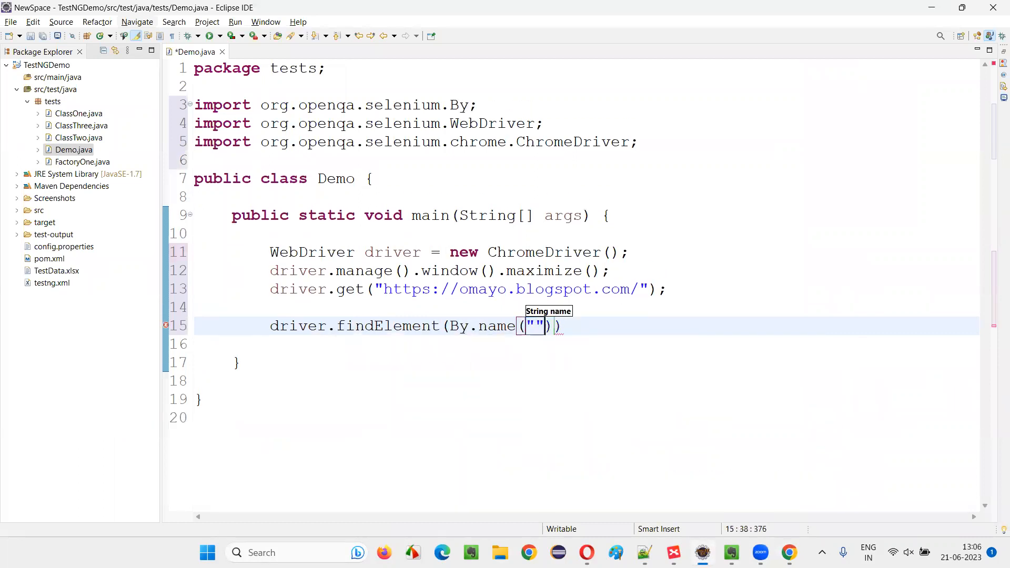
{"action": "type", "text": "q"}
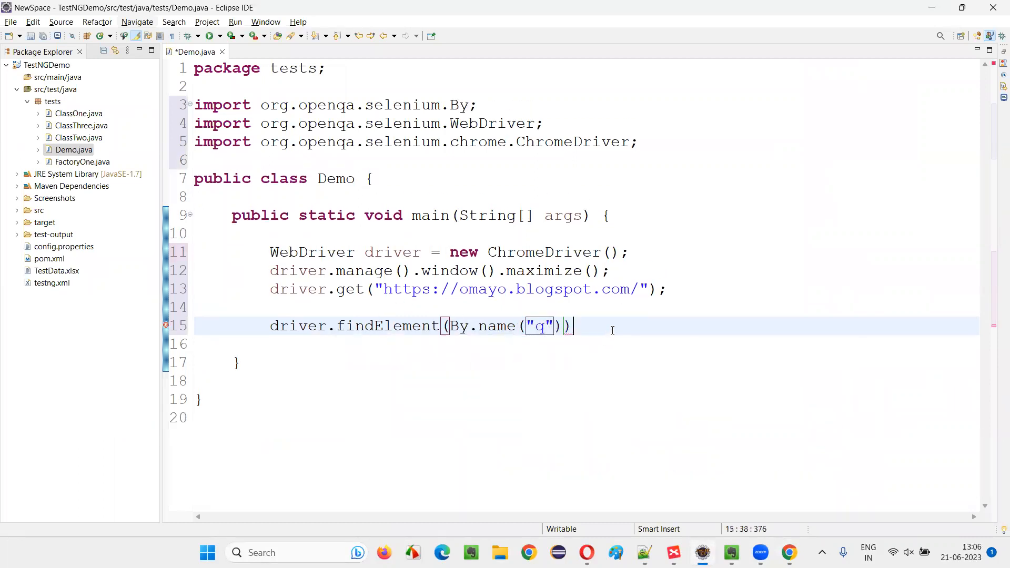
{"action": "type", "text": "te"}
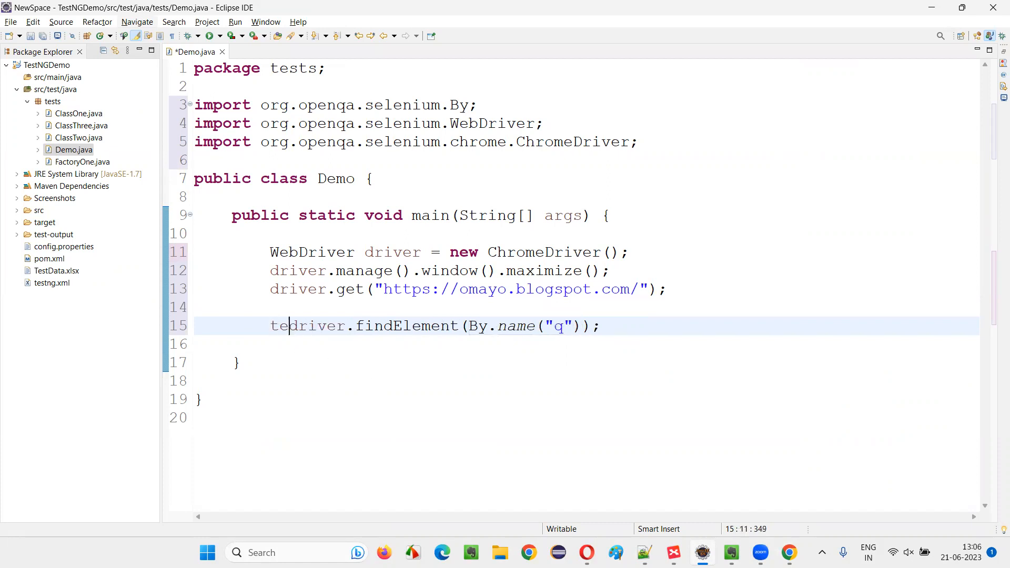
{"action": "type", "text": "xtBoxField"}
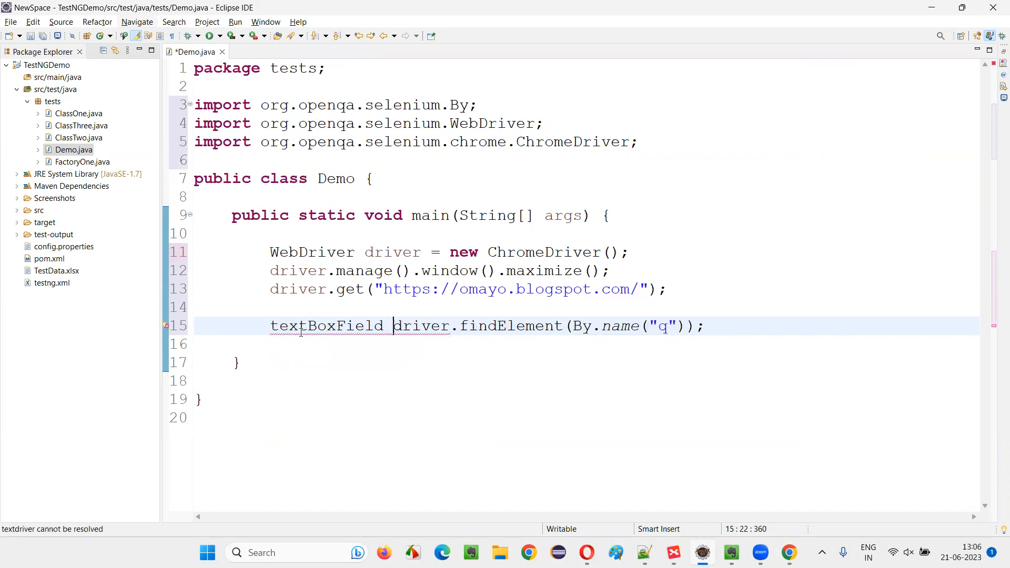
{"action": "type", "text": "="}
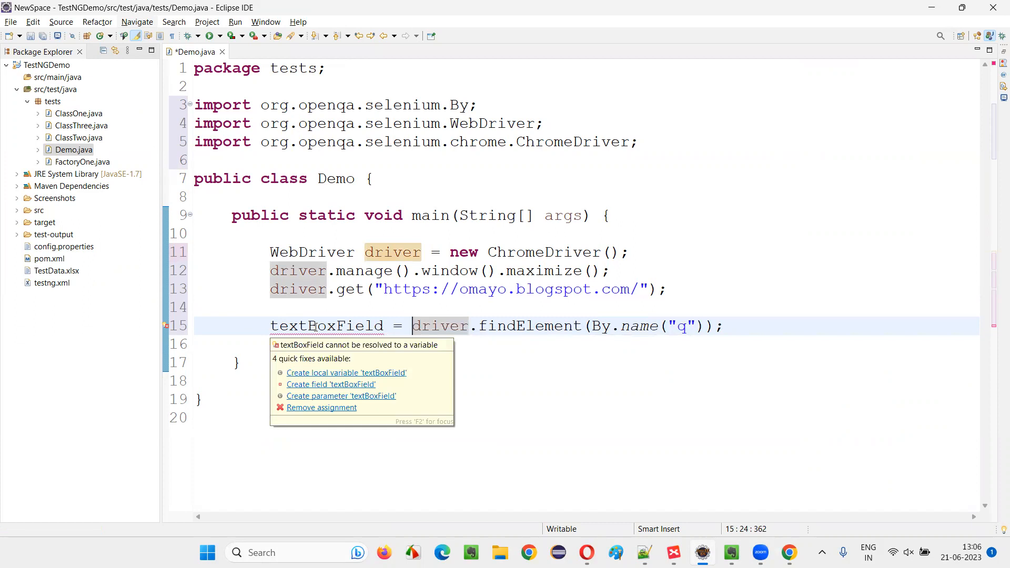
{"action": "left_click", "coordinate": [346, 372]}
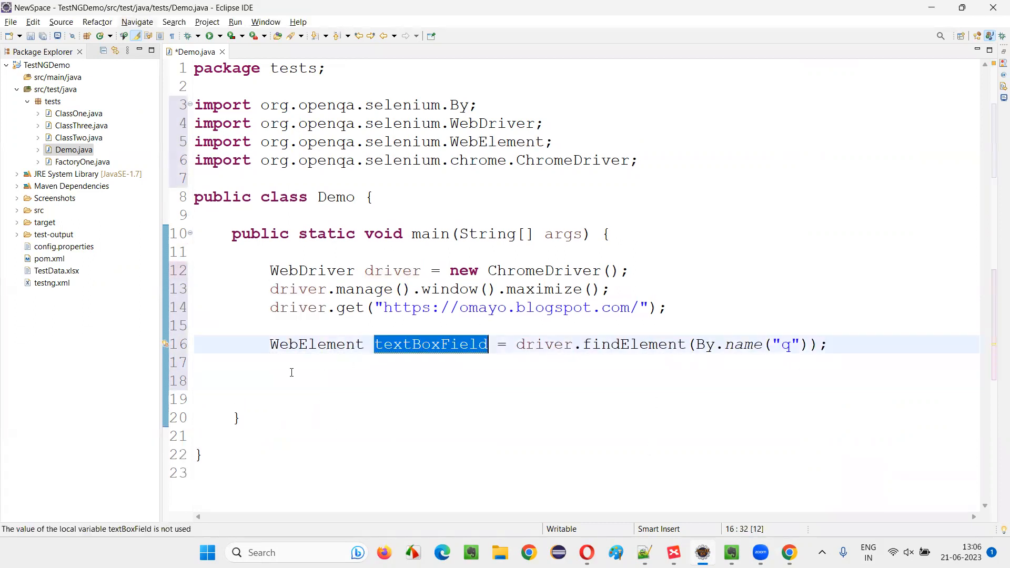
{"action": "type", "text": "textBoxField.send"}
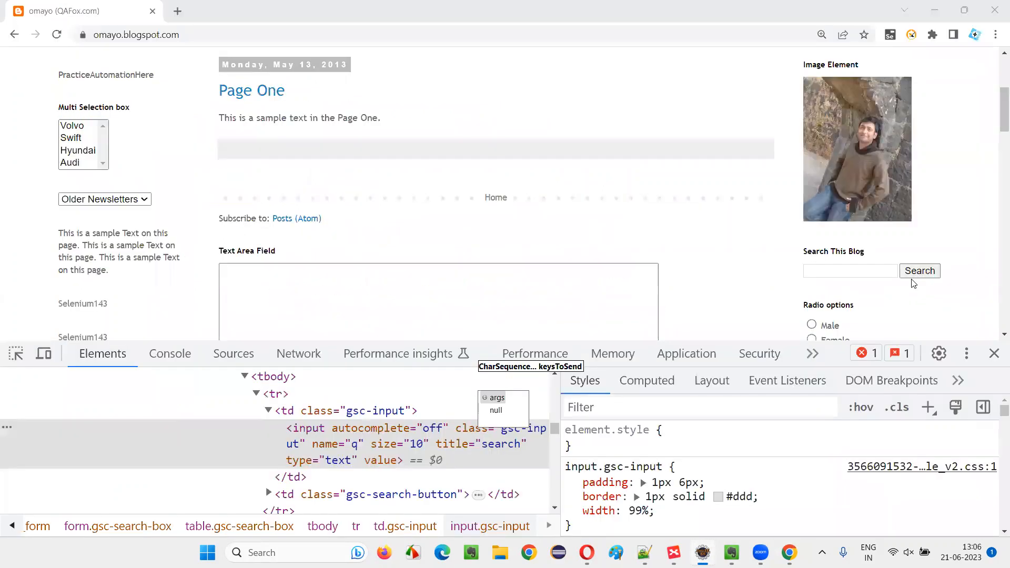
Add textBoxField.sendKeys("Arun") and a textBoxField.getAttribute("value") call
{"action": "left_click", "coordinate": [700, 552]}
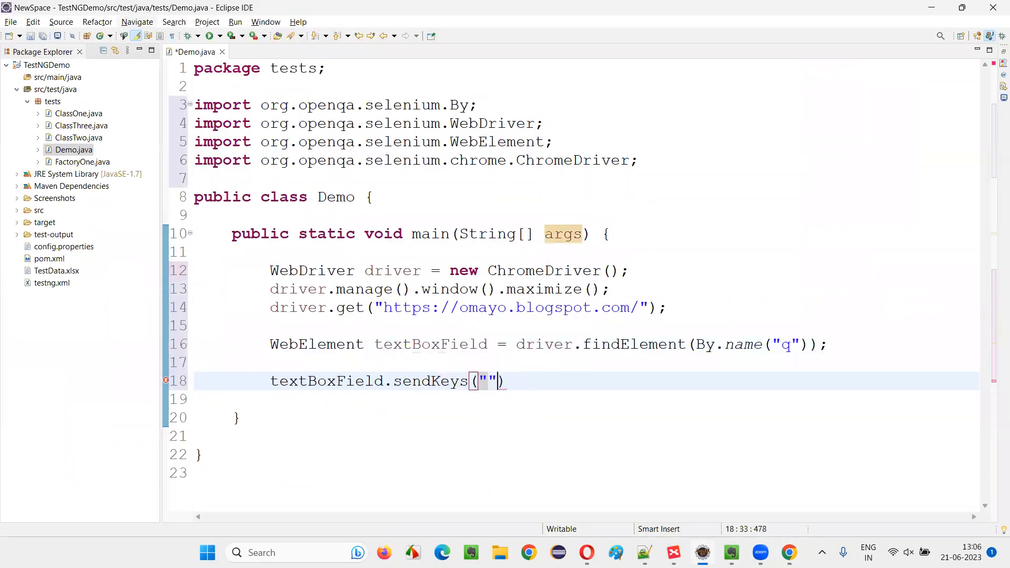
{"action": "type", "text": "Arun"}
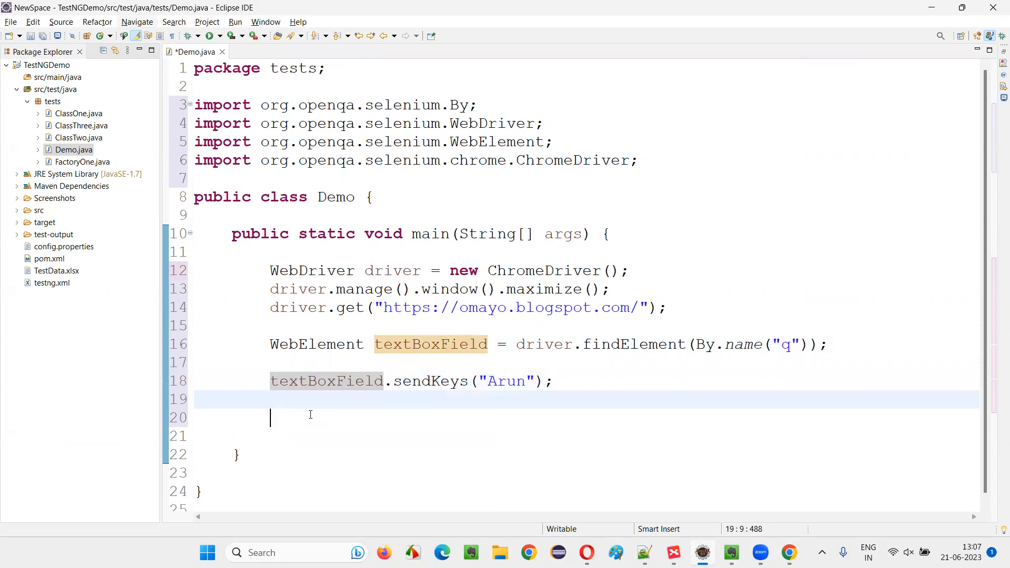
{"action": "type", "text": "textBoxField"}
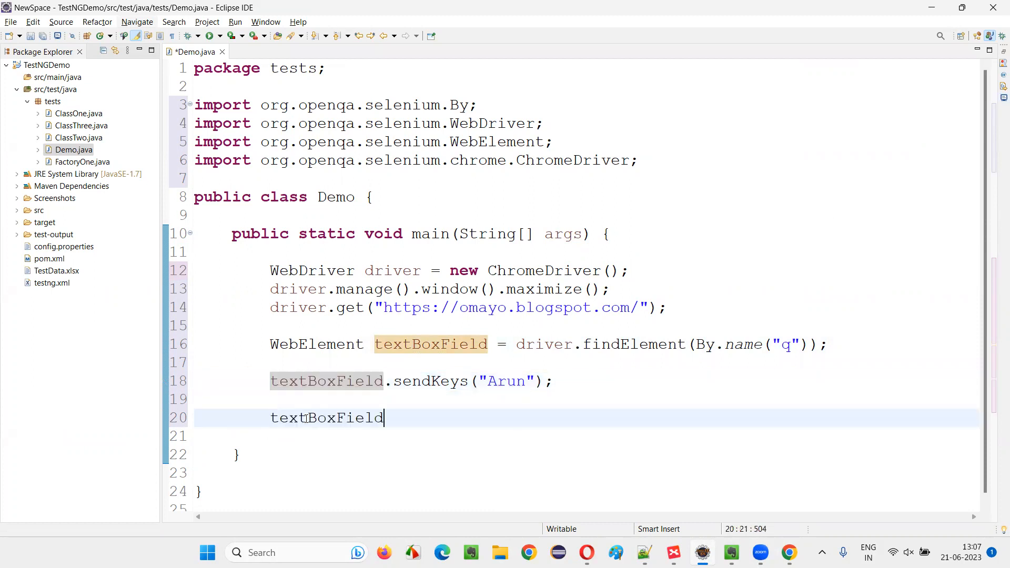
{"action": "type", "text": ".getAttribute(null"}
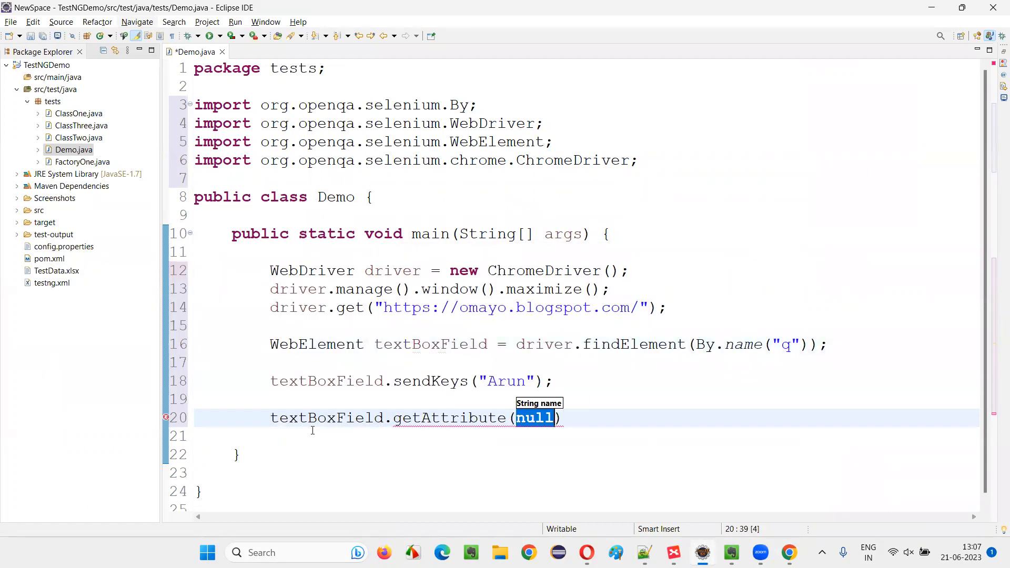
{"action": "type", "text": "\"\""}
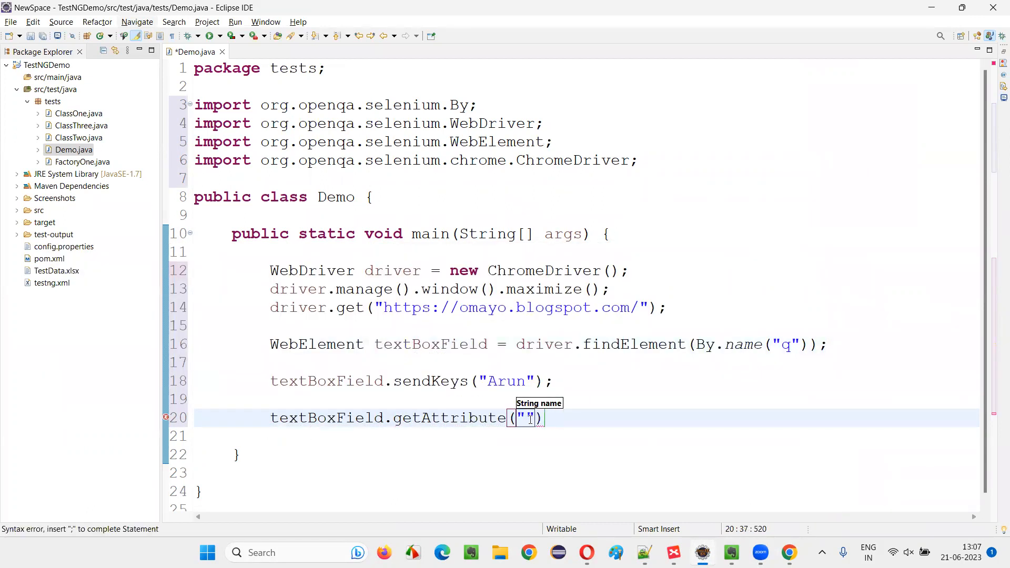
{"action": "type", "text": "value"}
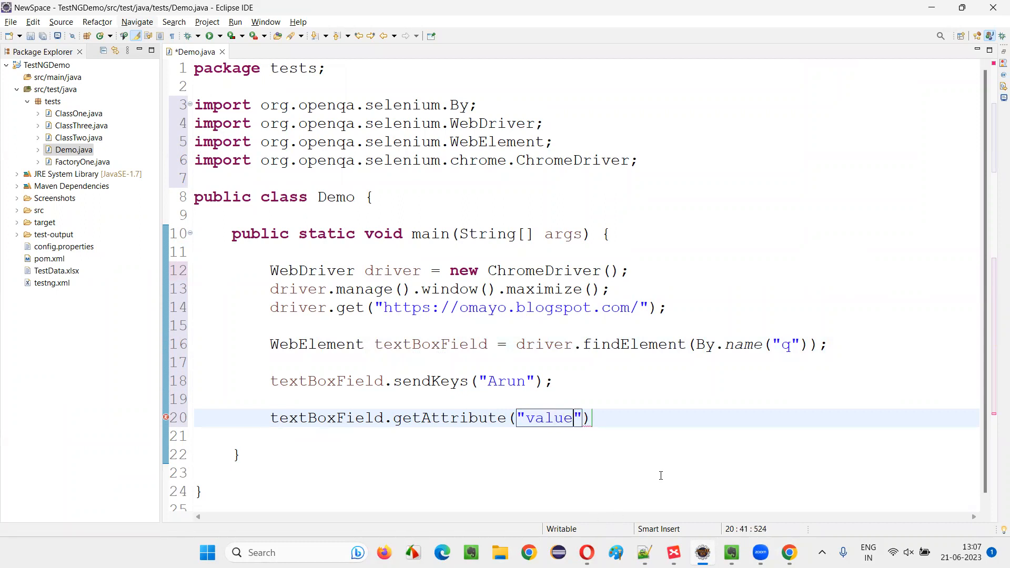
{"action": "type", "text": ";"}
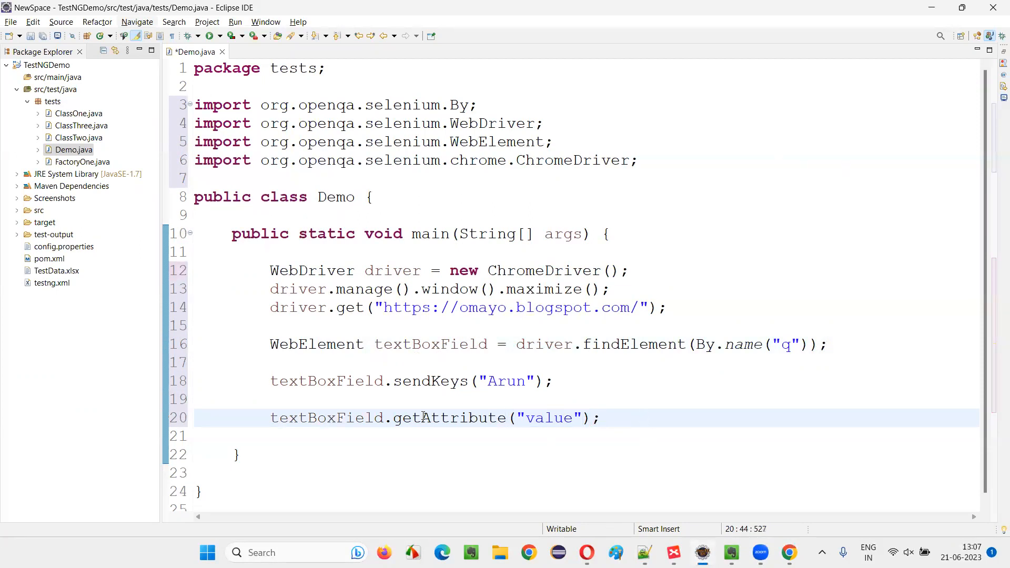
{"action": "double_click", "coordinate": [327, 381]}
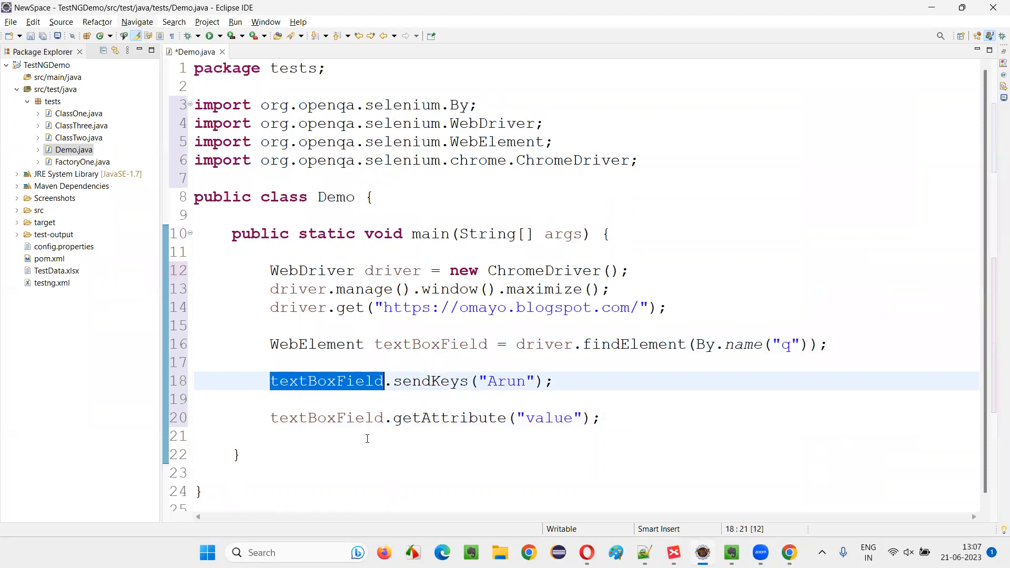
{"action": "type", "text": "String text ="}
{"action": "type", "text": "System.out.println();"}
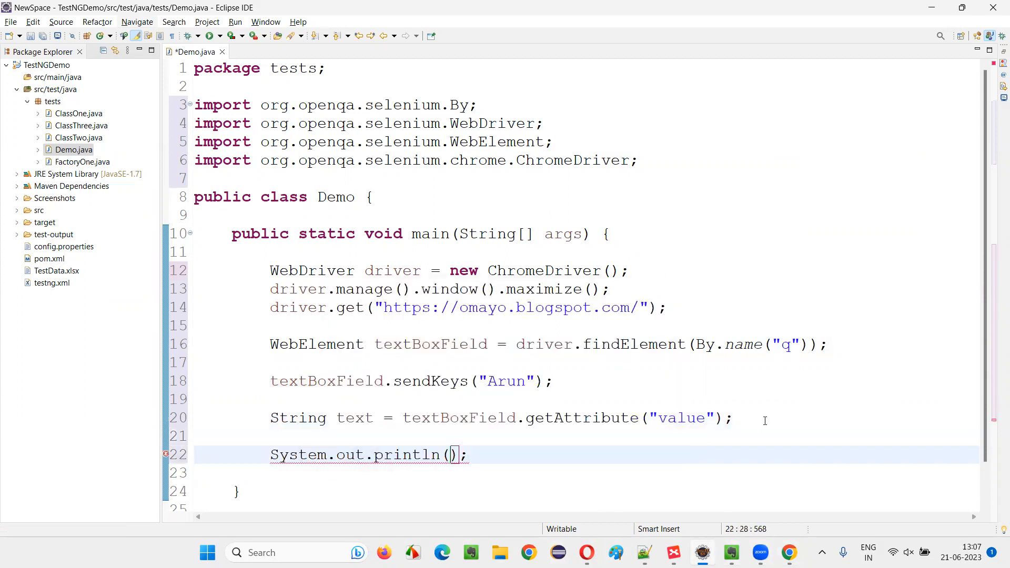
Print the value with System.out.println(text) and end with driver.quit()
{"action": "type", "text": "text"}
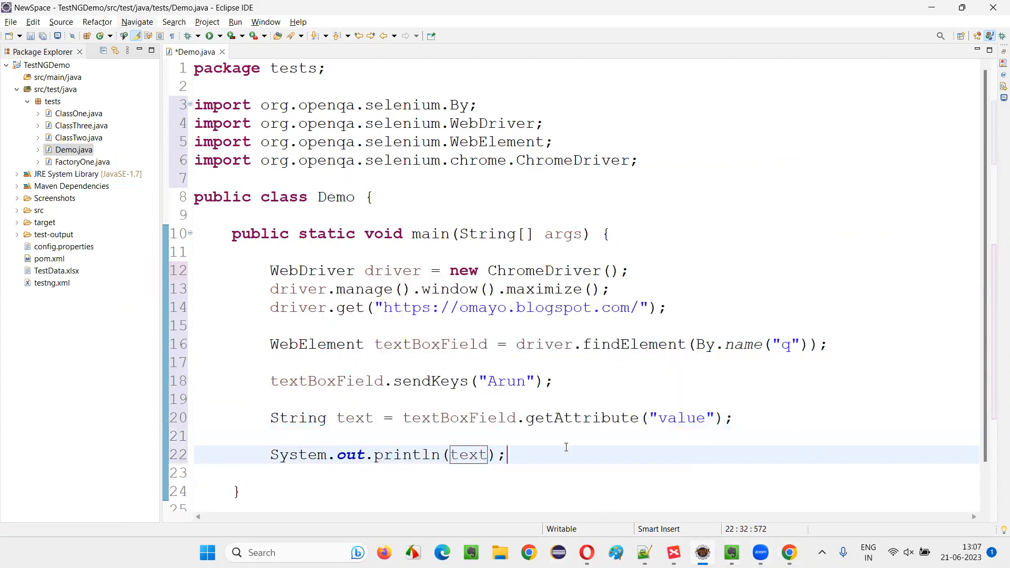
{"action": "type", "text": "driver.quit();"}
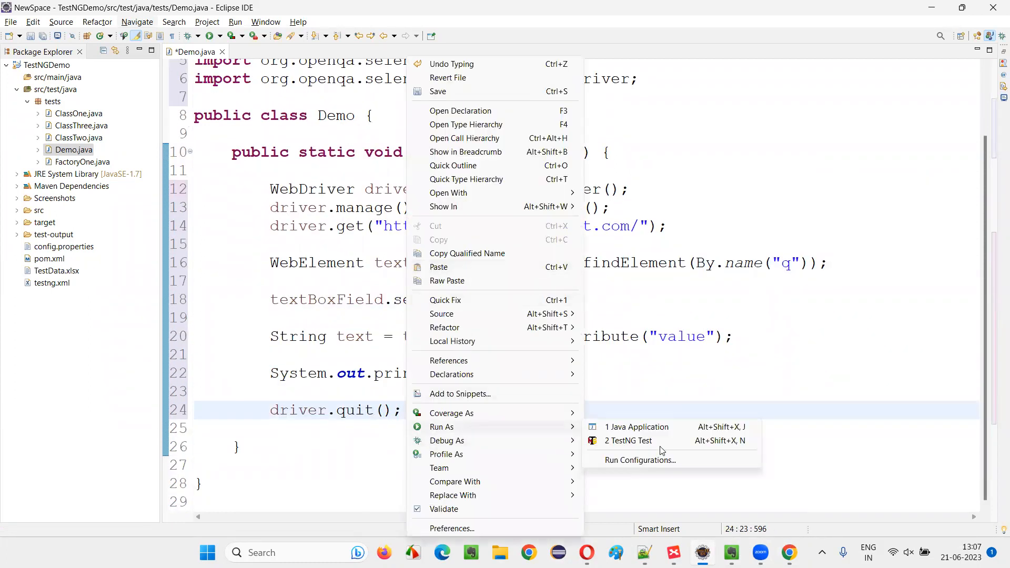
Run Demo as a TestNG test, then return to the Demo.java code
{"action": "left_click", "coordinate": [637, 427]}
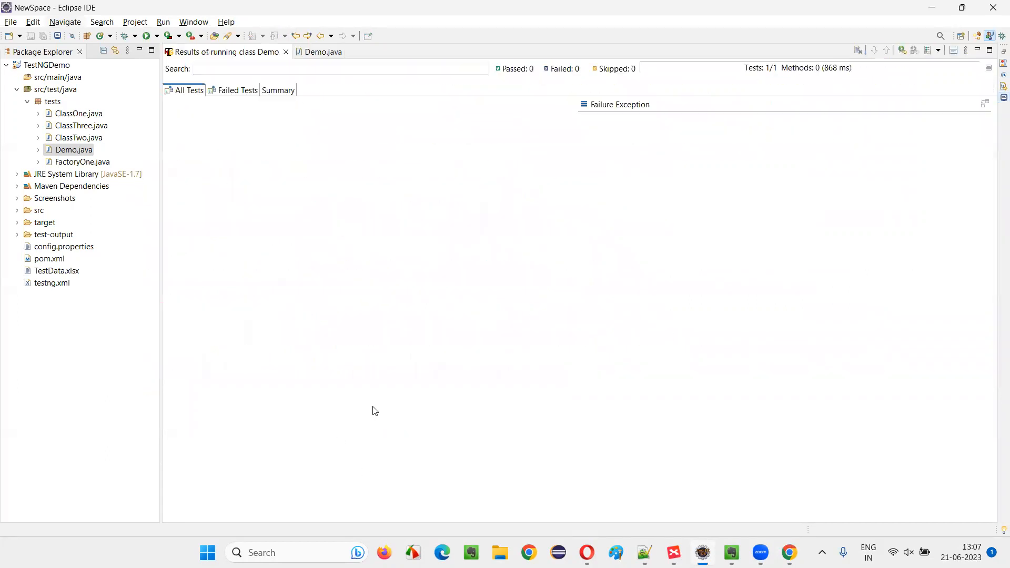
{"action": "left_click", "coordinate": [318, 51]}
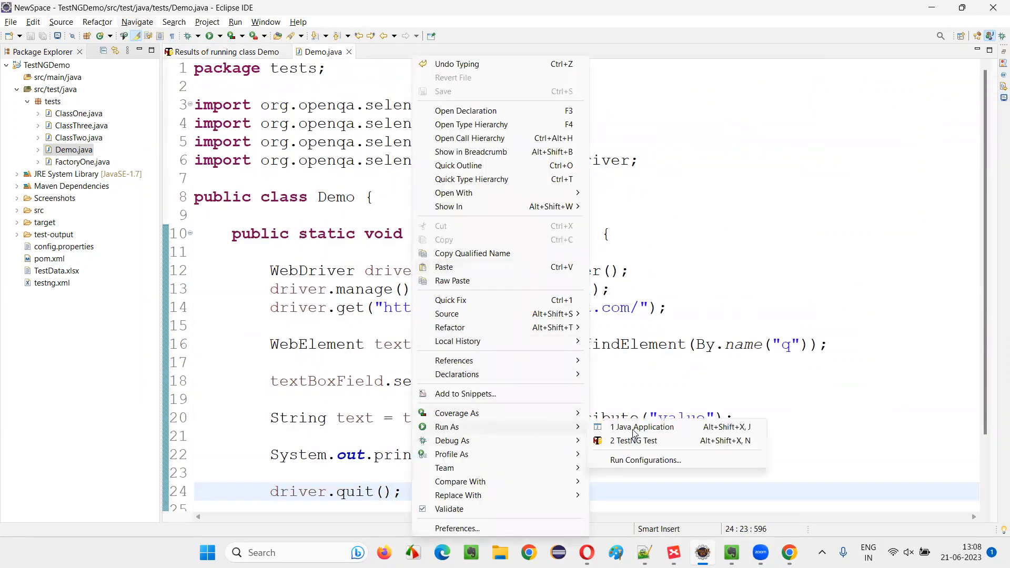
Run Demo as a Java application and highlight the getAttribute("value") call
{"action": "left_click", "coordinate": [640, 427]}
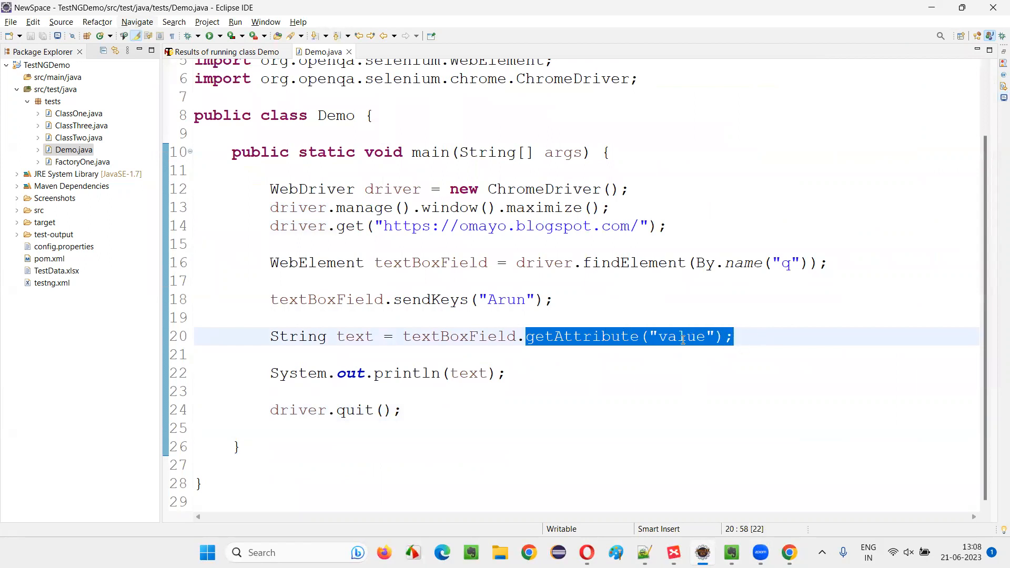
{"action": "double_click", "coordinate": [681, 336]}
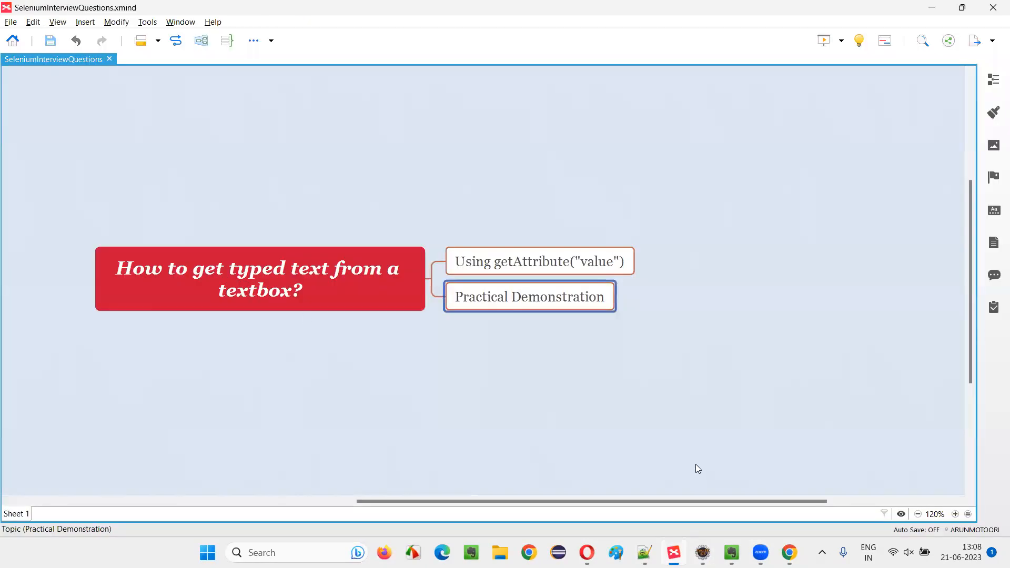
{"action": "left_click", "coordinate": [259, 279]}
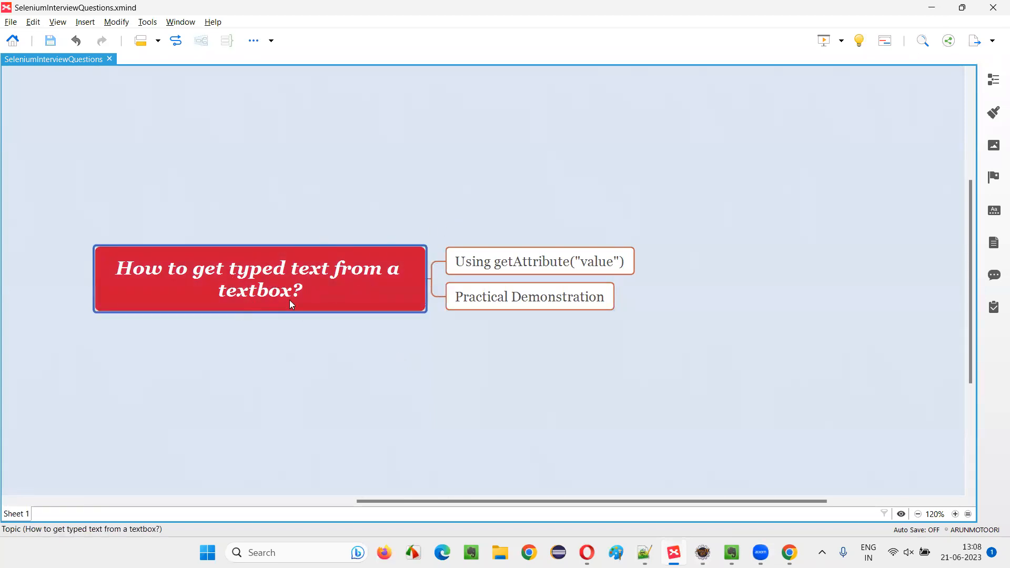
{"action": "left_click", "coordinate": [539, 261]}
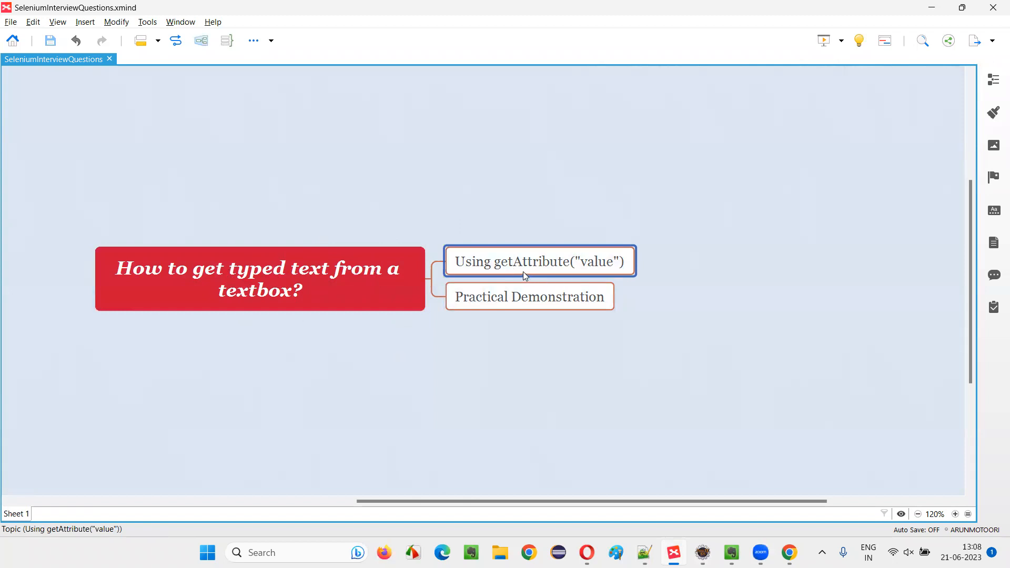
{"action": "mouse_move", "coordinate": [597, 275]}
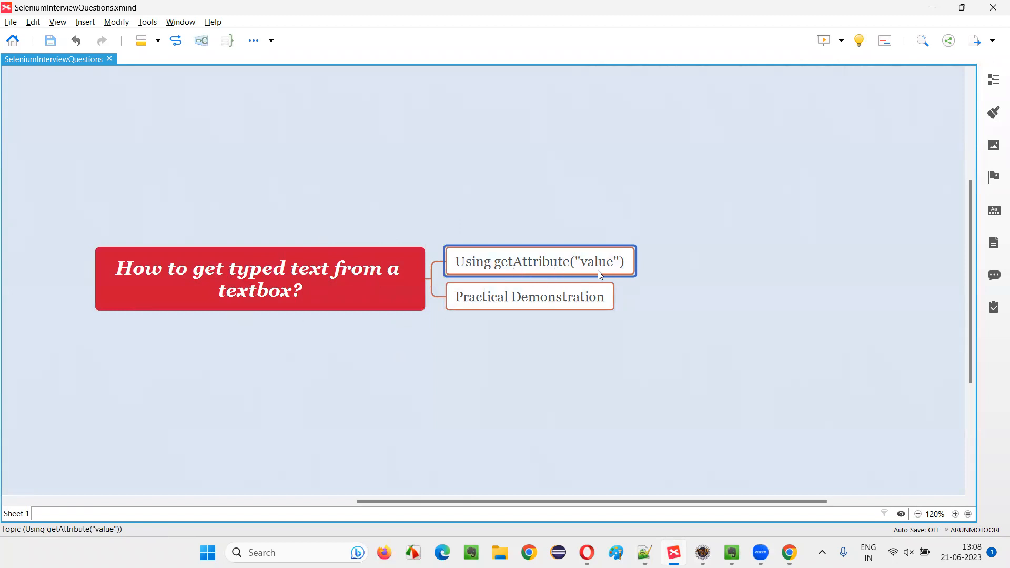
{"action": "left_click", "coordinate": [258, 278]}
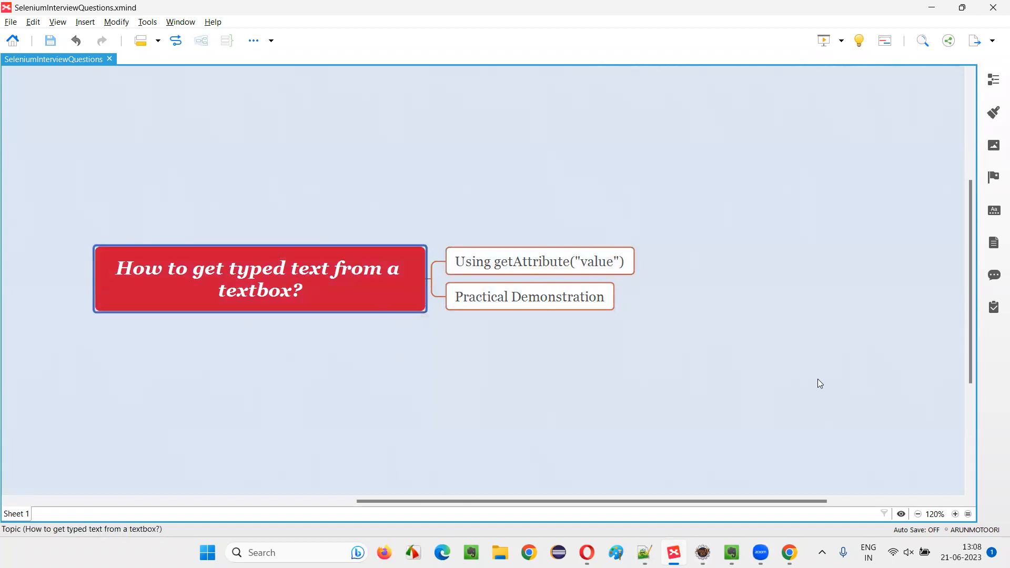